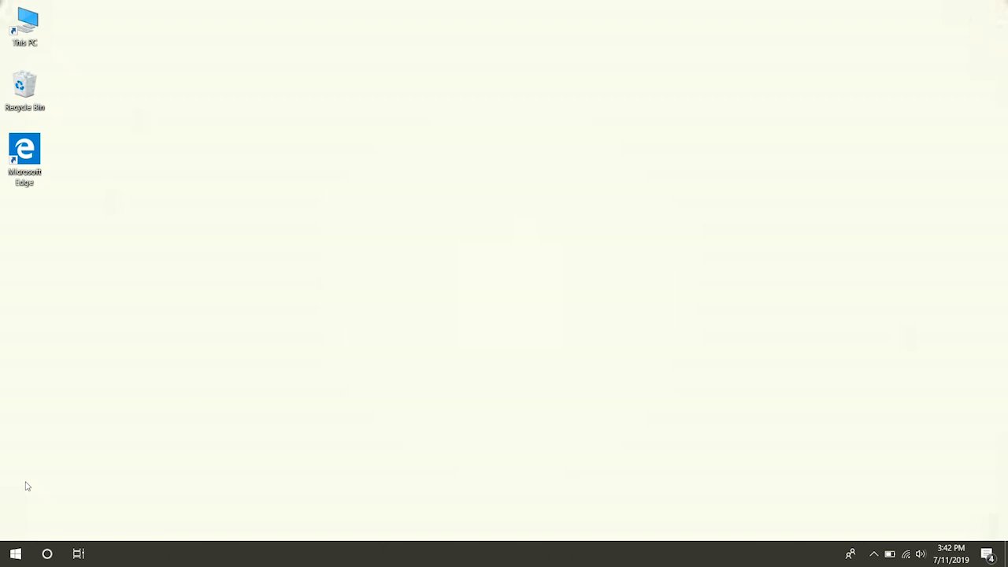
# Step: Search 'control panel' and go through Programs and Features to the Windows Features list
pyautogui.write('control')
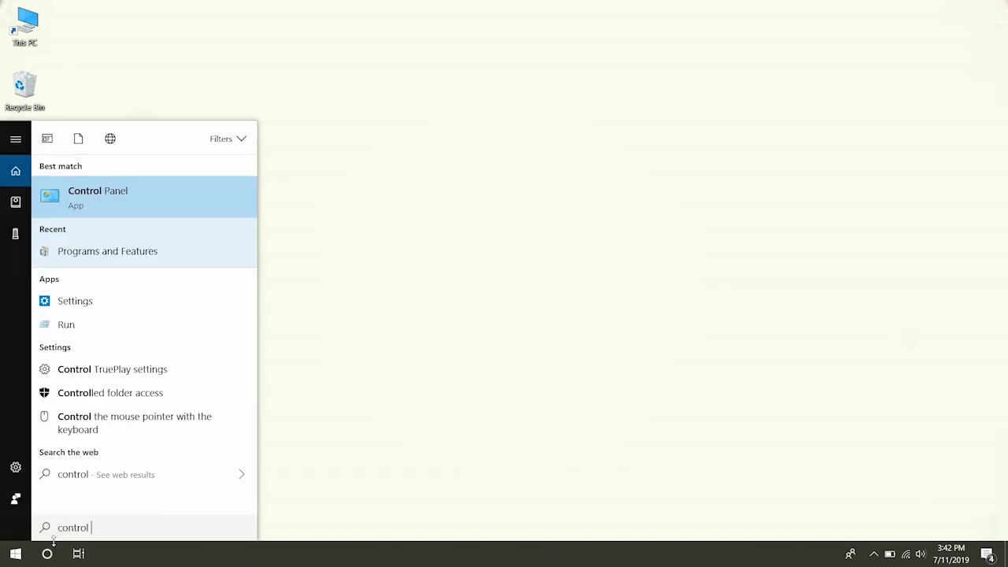
pyautogui.write('panel')
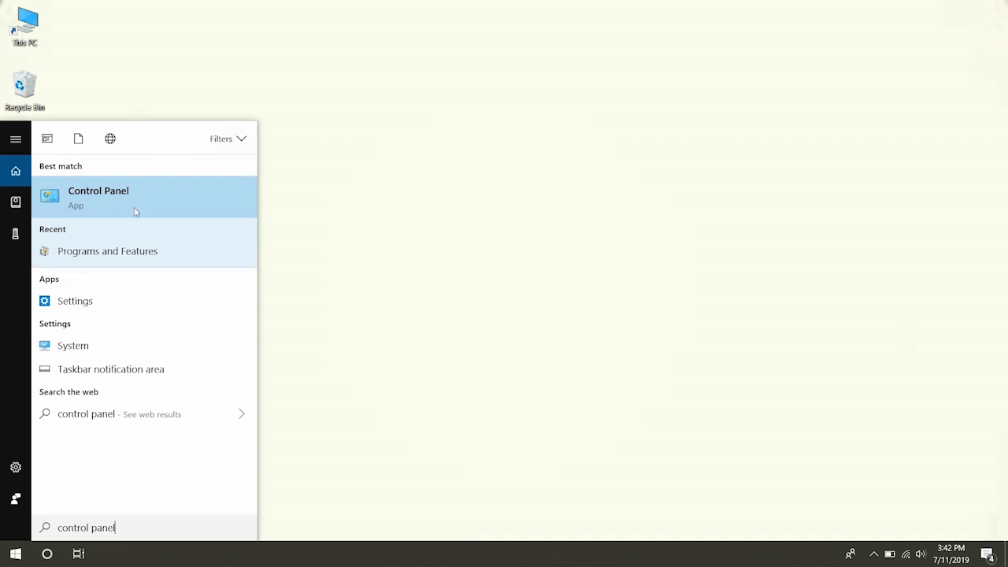
pyautogui.click(98, 197)
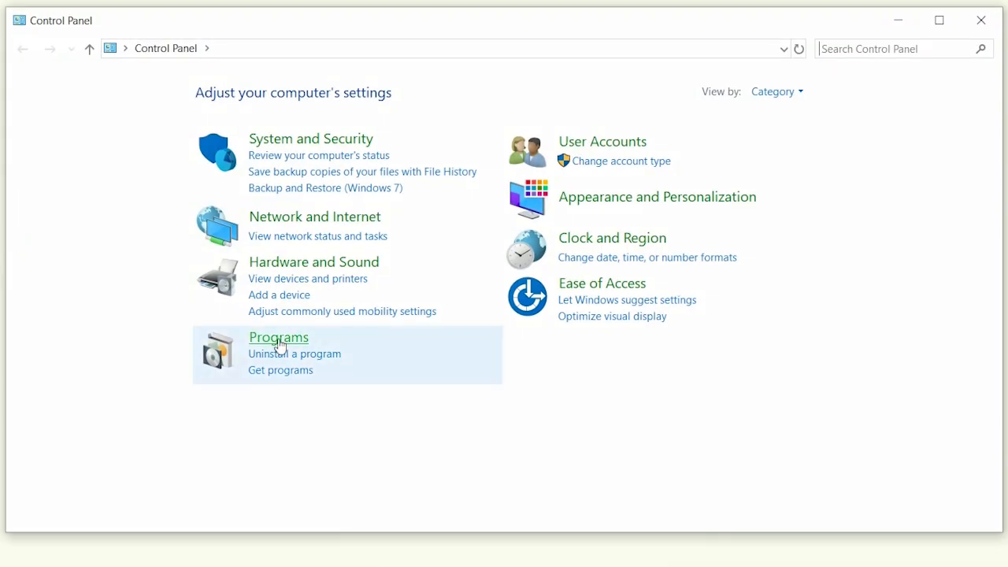
pyautogui.click(278, 337)
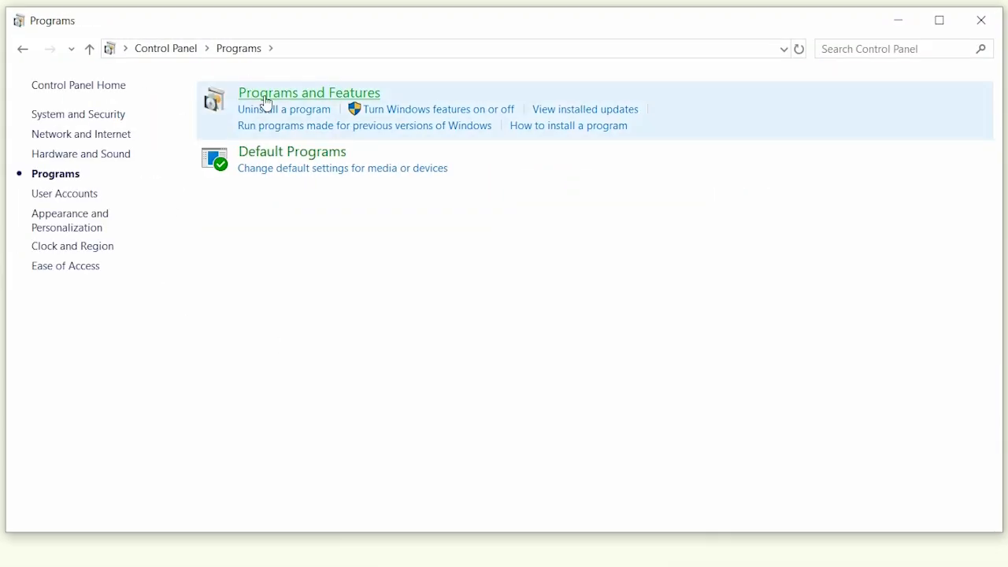
pyautogui.click(309, 92)
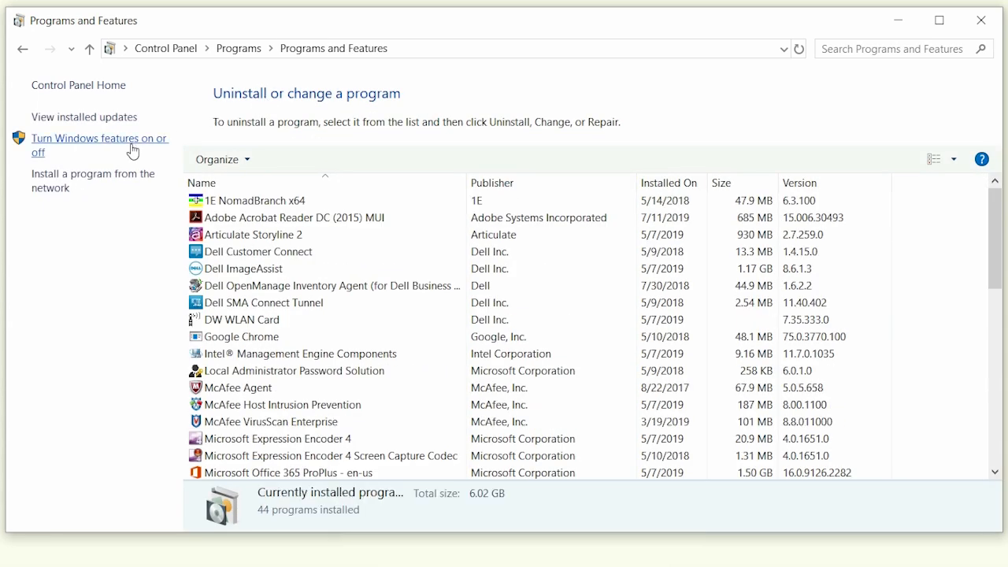
pyautogui.click(95, 145)
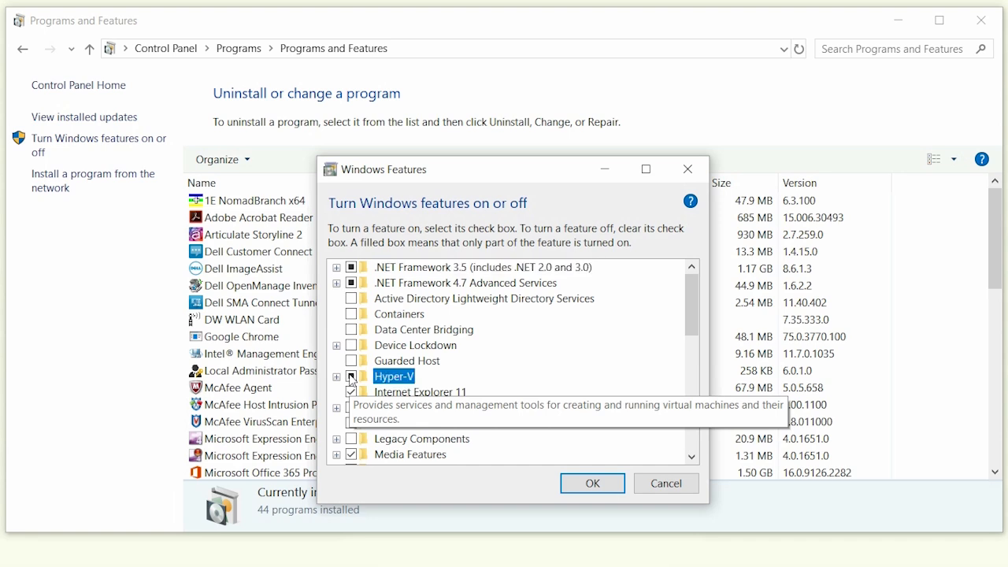
# Step: Tick the Hyper-V checkbox in the Windows Features list
pyautogui.click(592, 483)
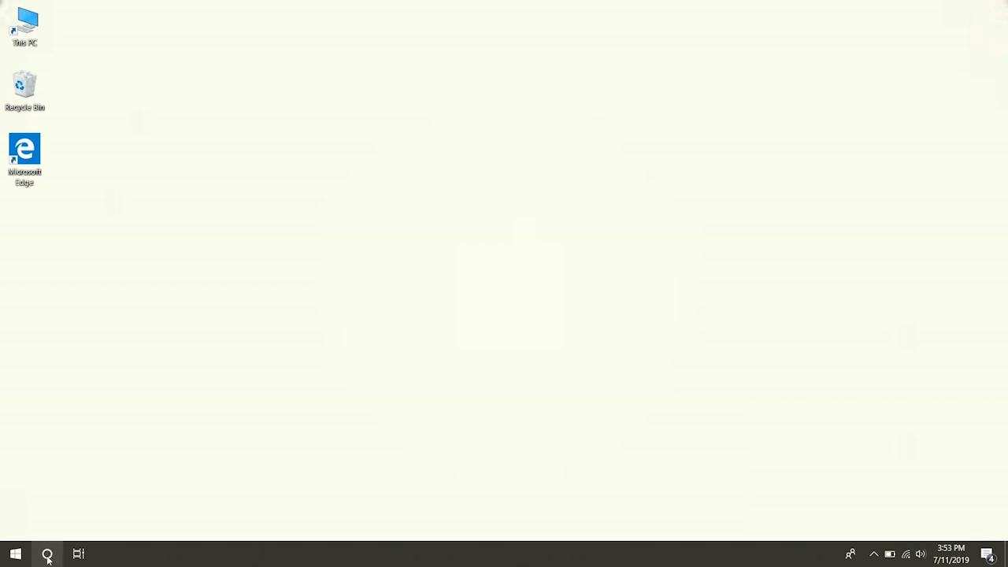
# Step: Reopen Windows Features from Control Panel and confirm Hyper-V with OK so Windows applies it
pyautogui.write('hyper')
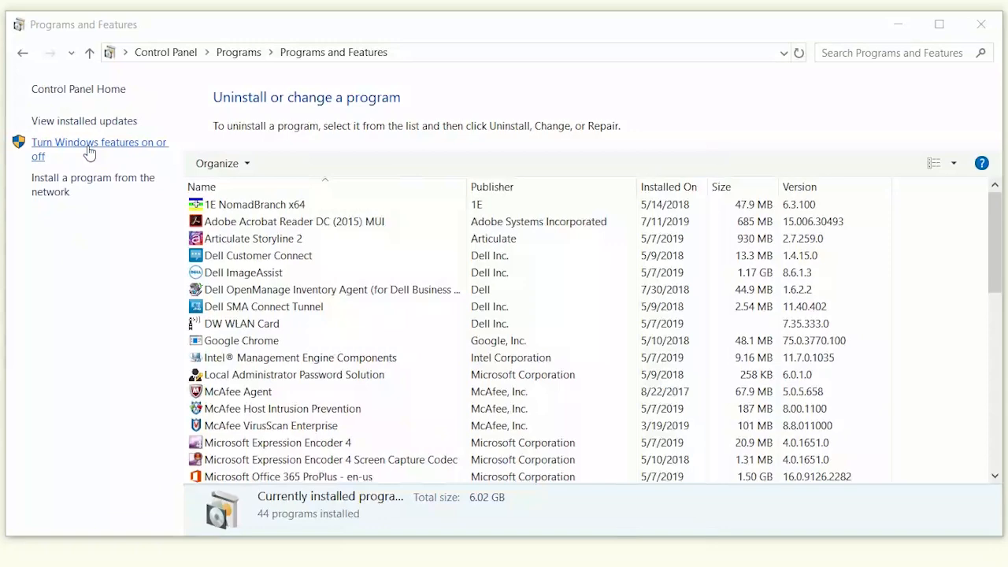
pyautogui.click(90, 149)
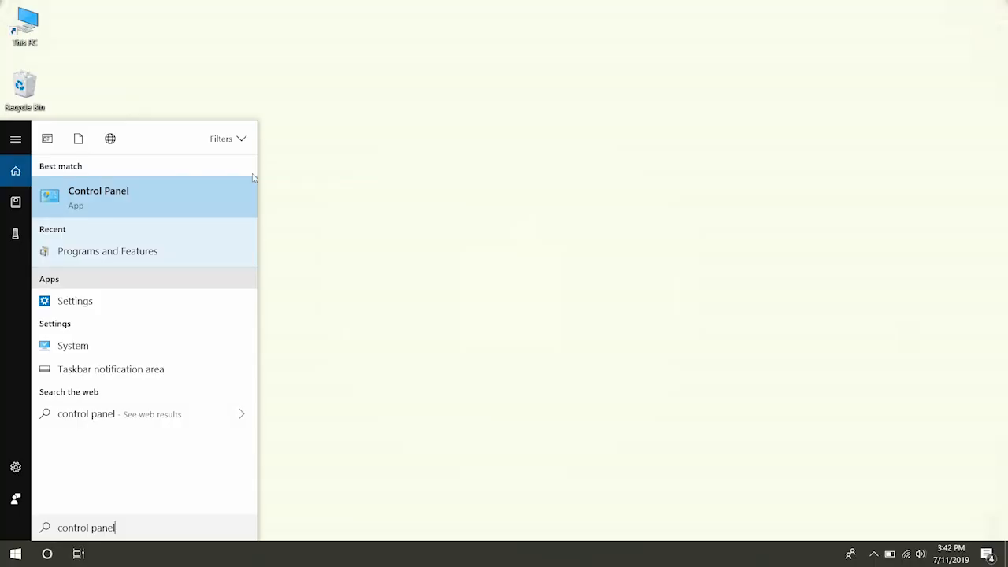
pyautogui.click(98, 197)
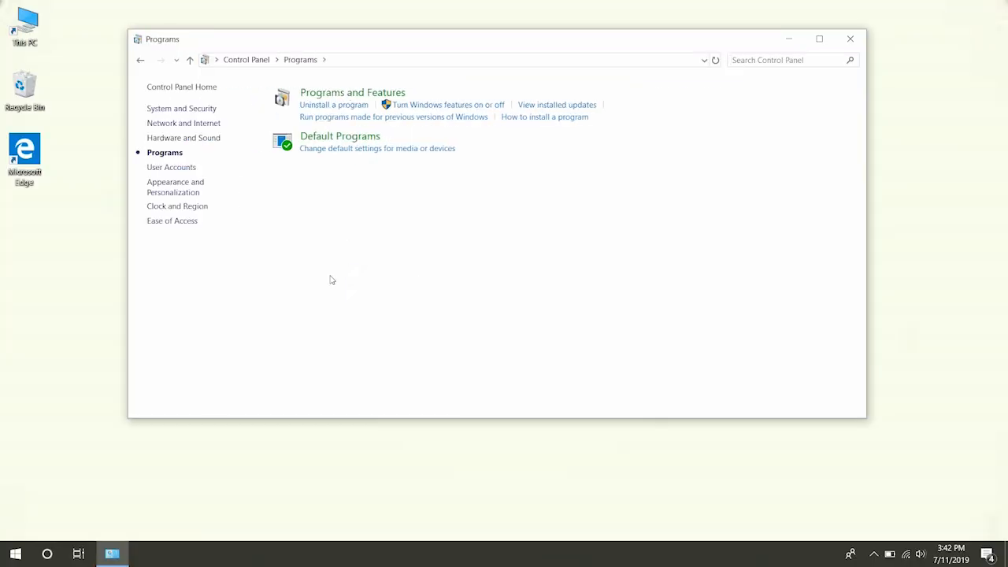
pyautogui.click(334, 104)
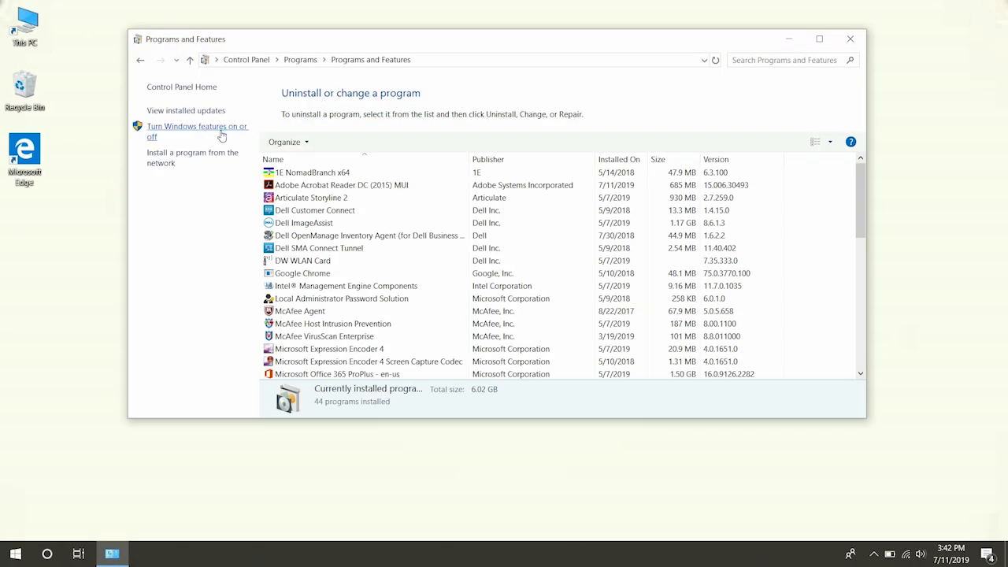
pyautogui.click(196, 131)
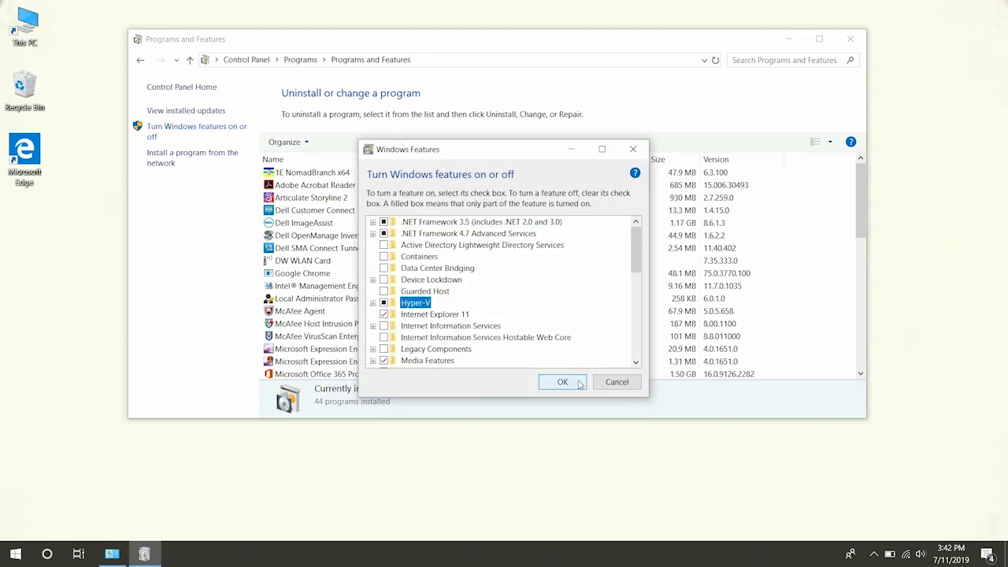
pyautogui.click(563, 382)
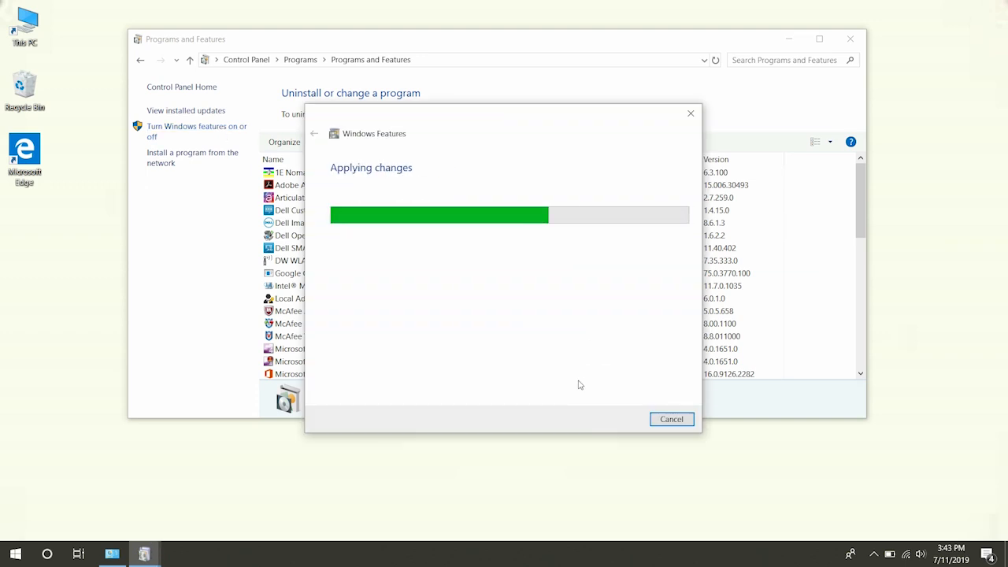